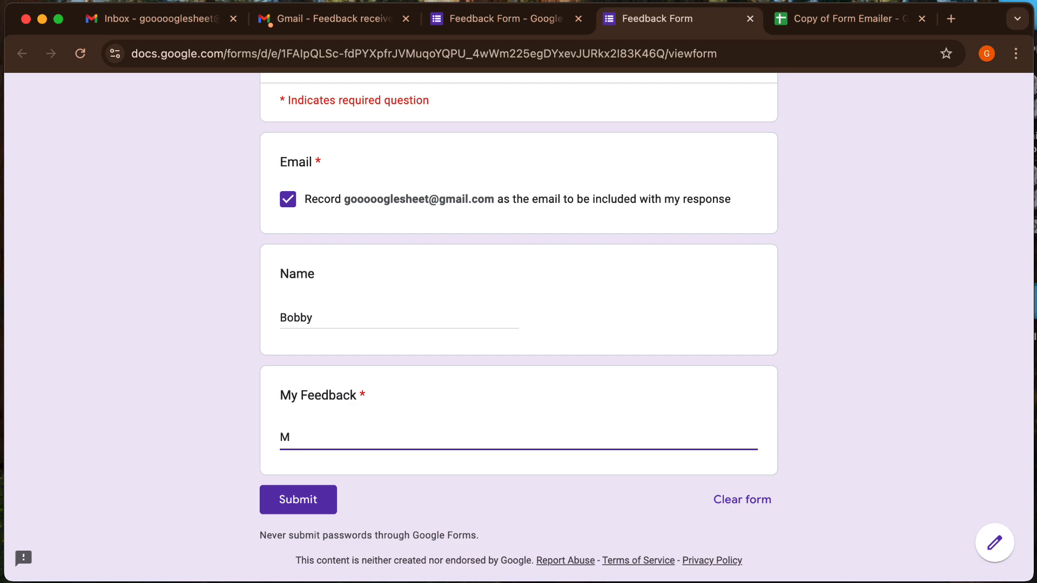
Submit the sample feedback 'everything is great :)' and view the resulting thank-you email
{"action": "type", "text": "y feedback is everything is great :)"}
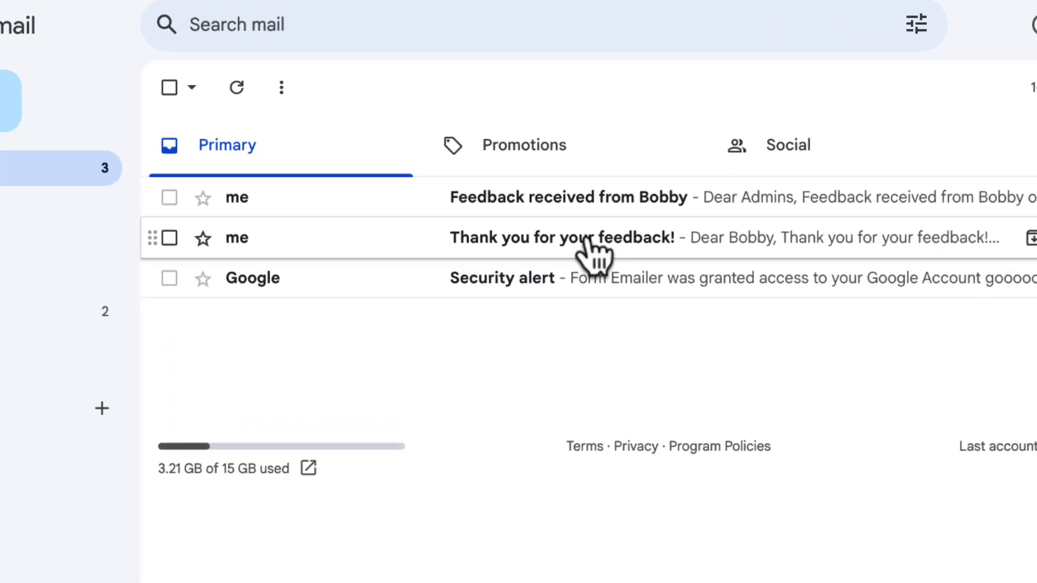
{"action": "left_click", "coordinate": [563, 237]}
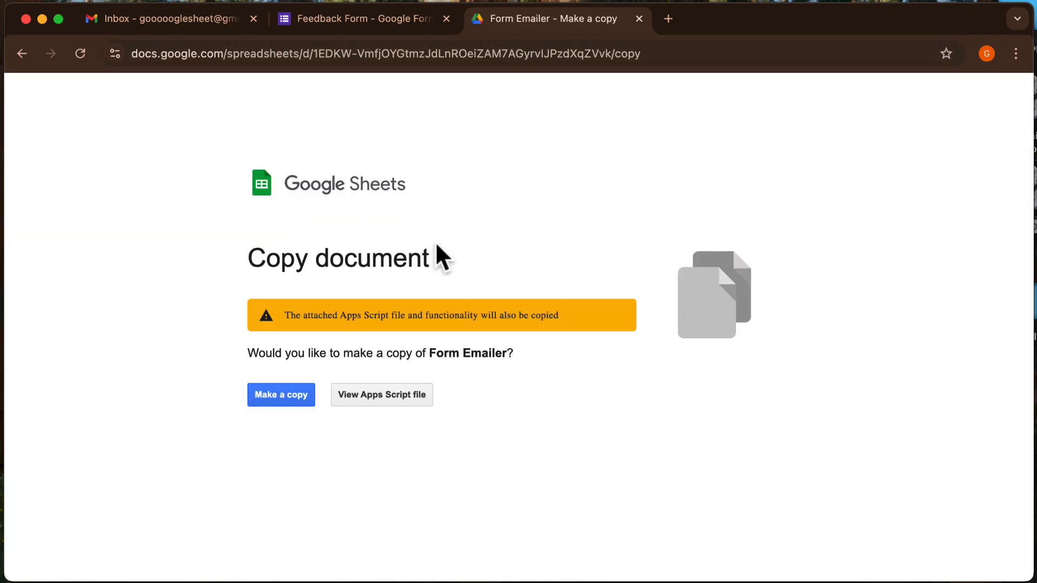
Make a personal copy of the Form Emailer spreadsheet with its Apps Script
{"action": "left_click", "coordinate": [281, 395]}
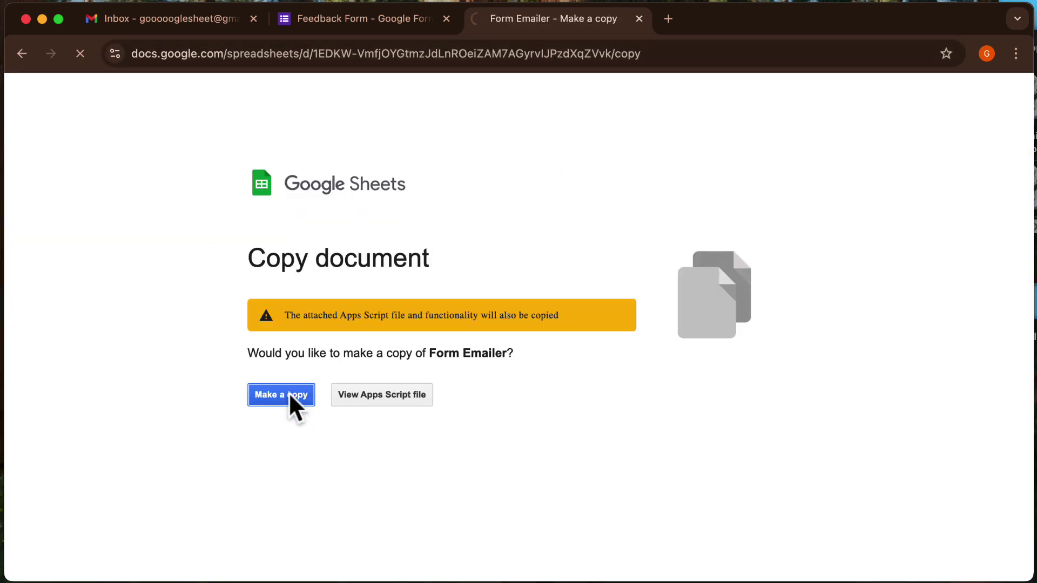
{"action": "left_click", "coordinate": [281, 395]}
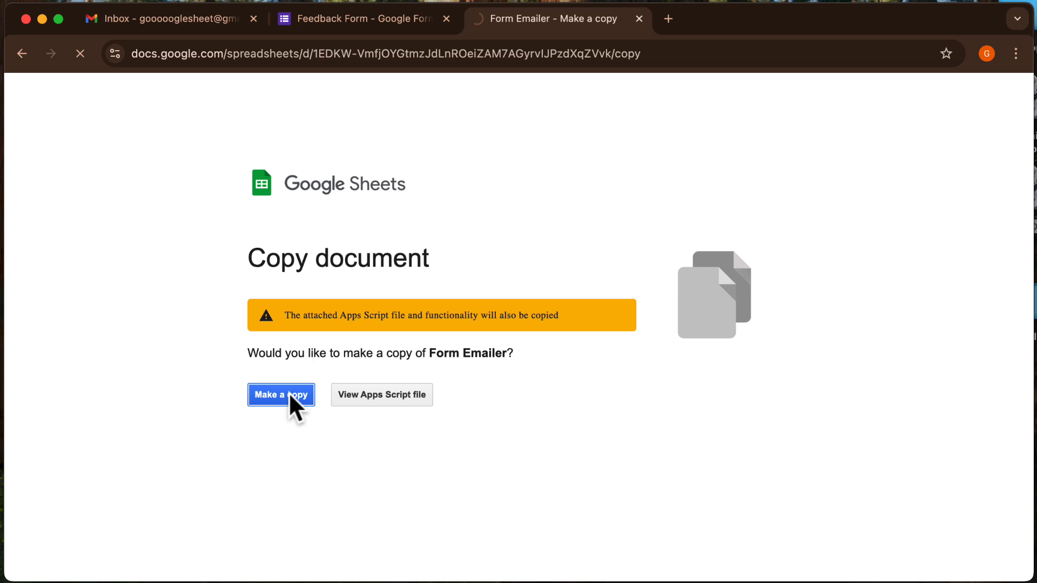
{"action": "left_click", "coordinate": [281, 395]}
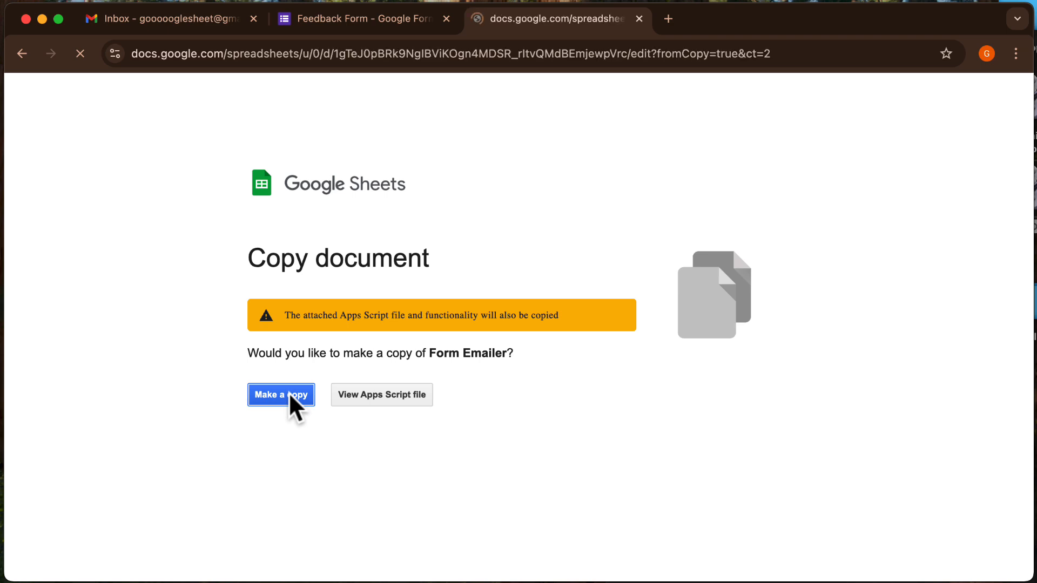
{"action": "left_click", "coordinate": [281, 395]}
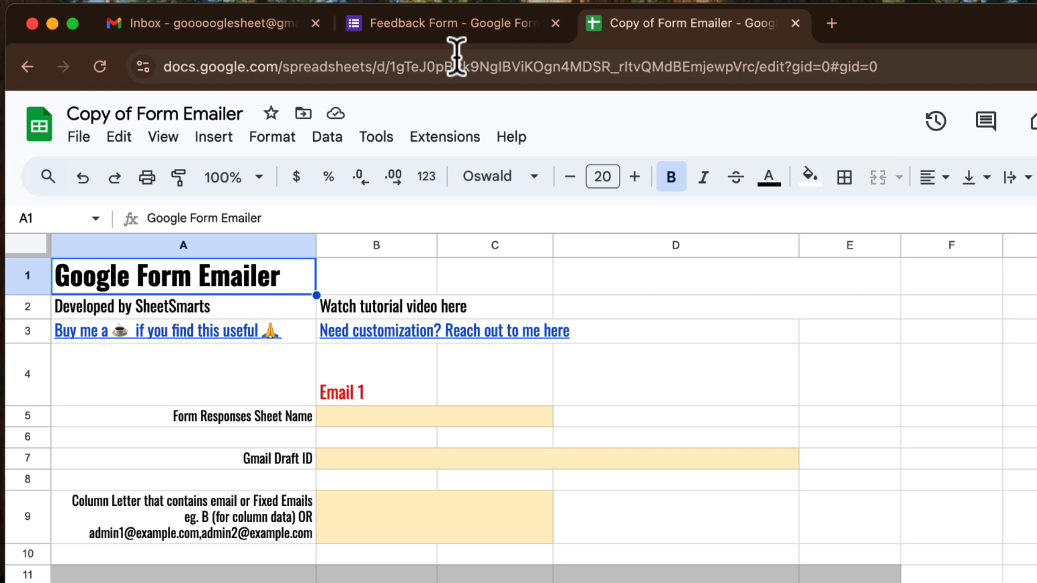
Set the Feedback Form's response destination to the Copy of Form Emailer spreadsheet
{"action": "left_click", "coordinate": [451, 24]}
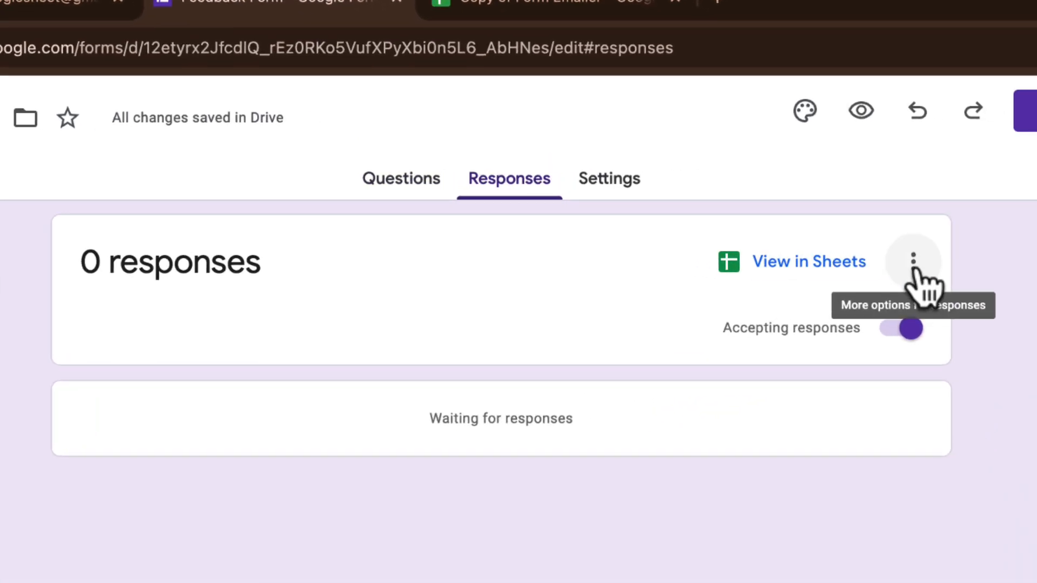
{"action": "left_click", "coordinate": [912, 260]}
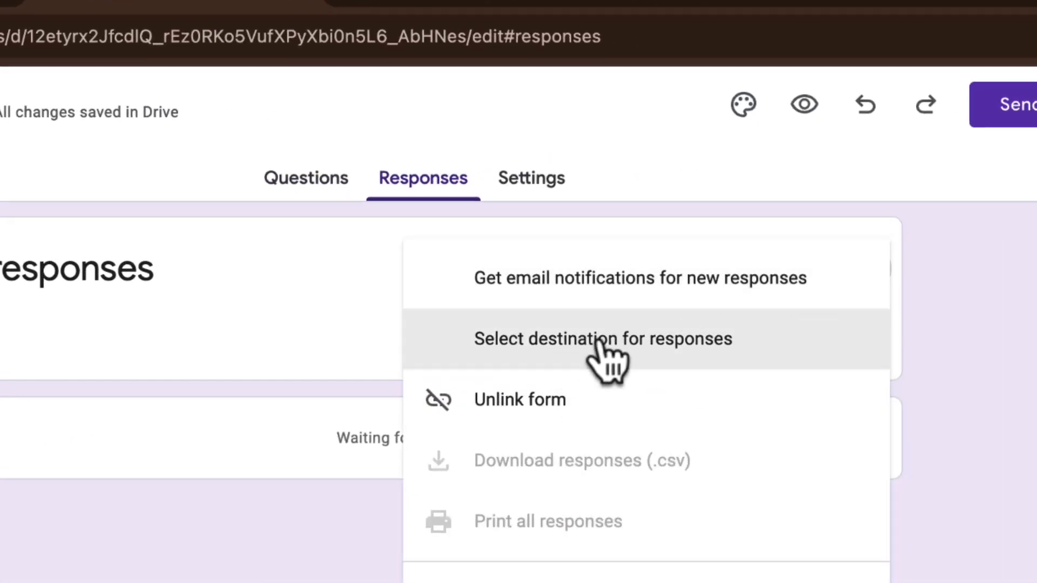
{"action": "left_click", "coordinate": [602, 338]}
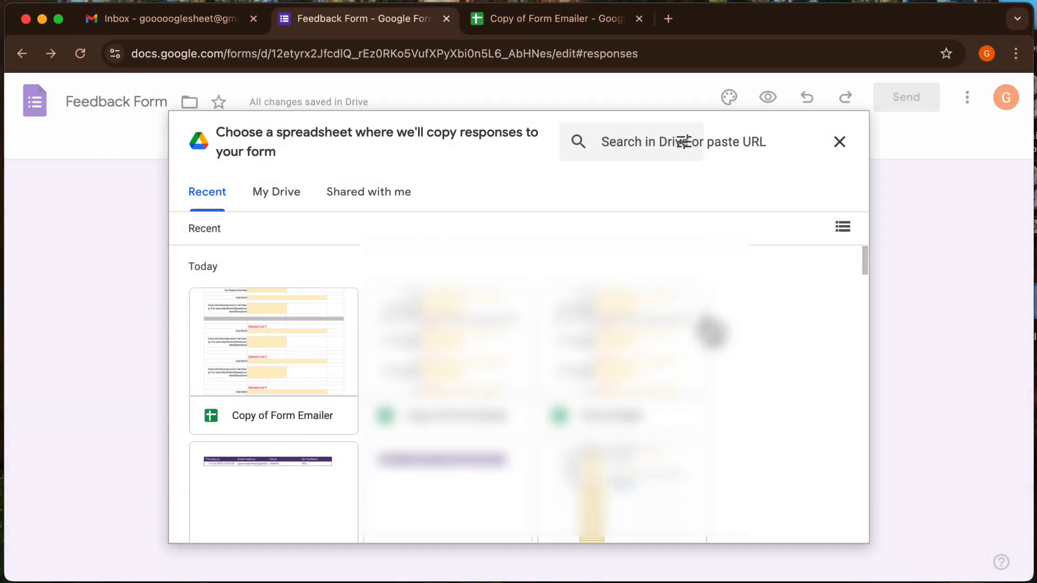
{"action": "left_click", "coordinate": [273, 342]}
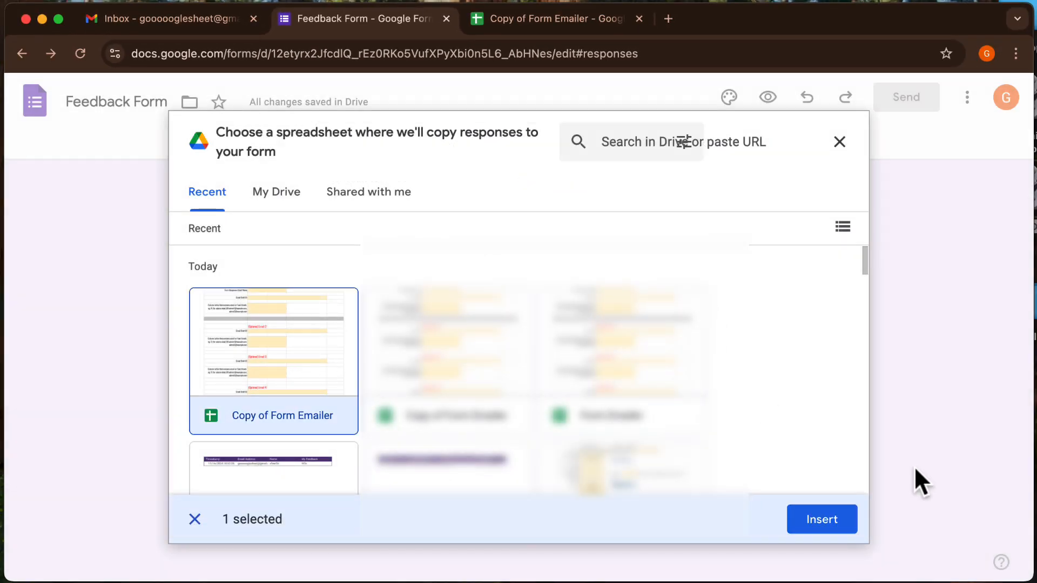
{"action": "left_click", "coordinate": [820, 519]}
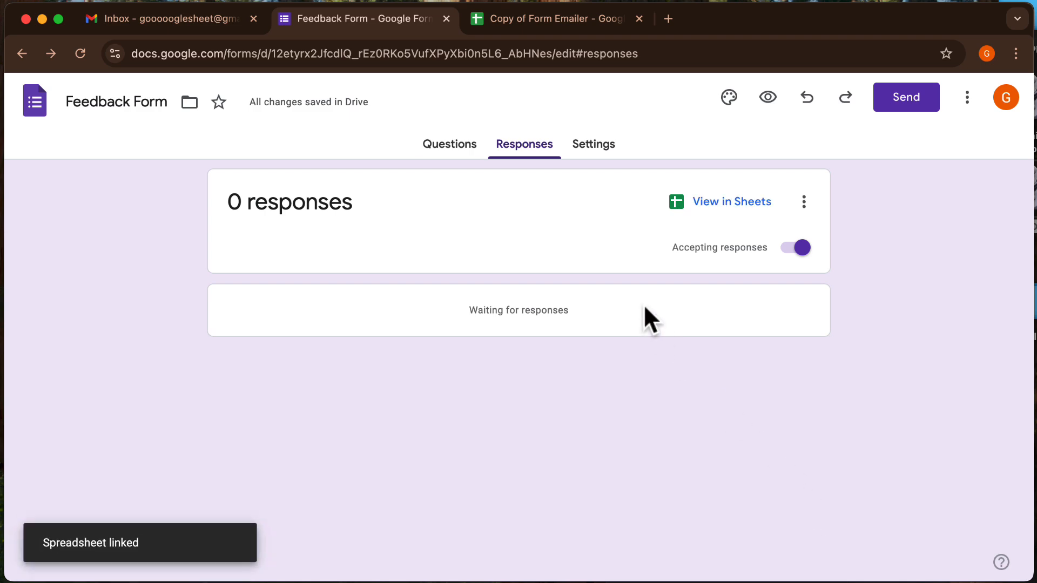
{"action": "left_click", "coordinate": [554, 19]}
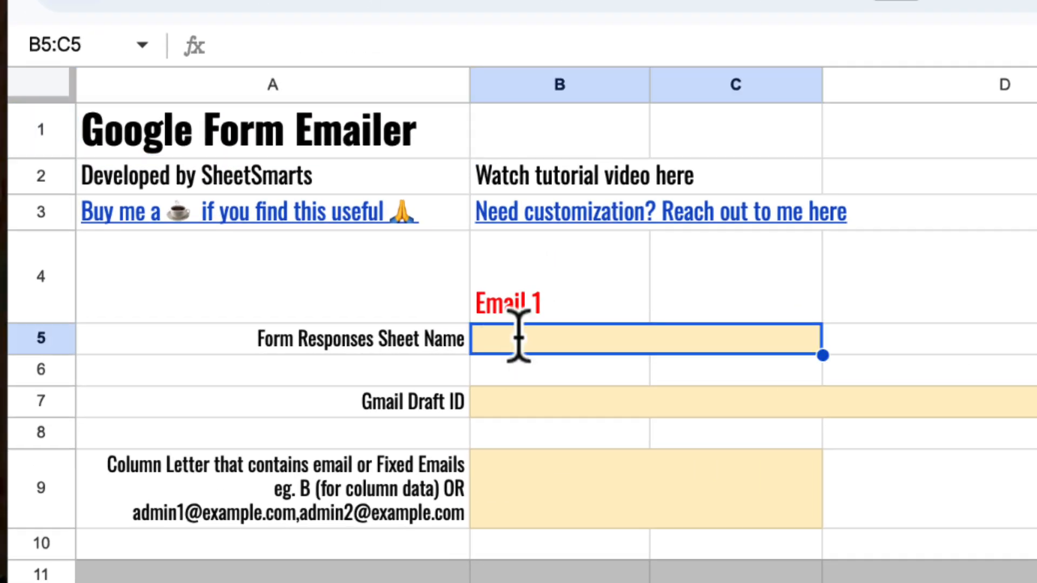
Enter 'Form Responses' as the Form Responses Sheet Name in cell B5
{"action": "type", "text": "Form Responses"}
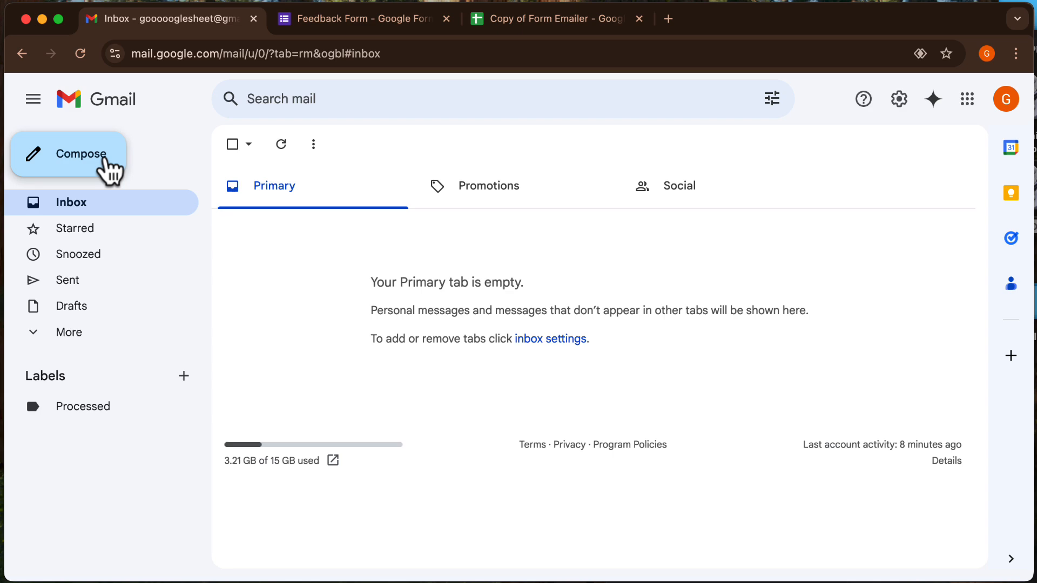
Draft a Gmail template 'Thank you for your feedback! We will get back to you soon!'
{"action": "left_click", "coordinate": [81, 155]}
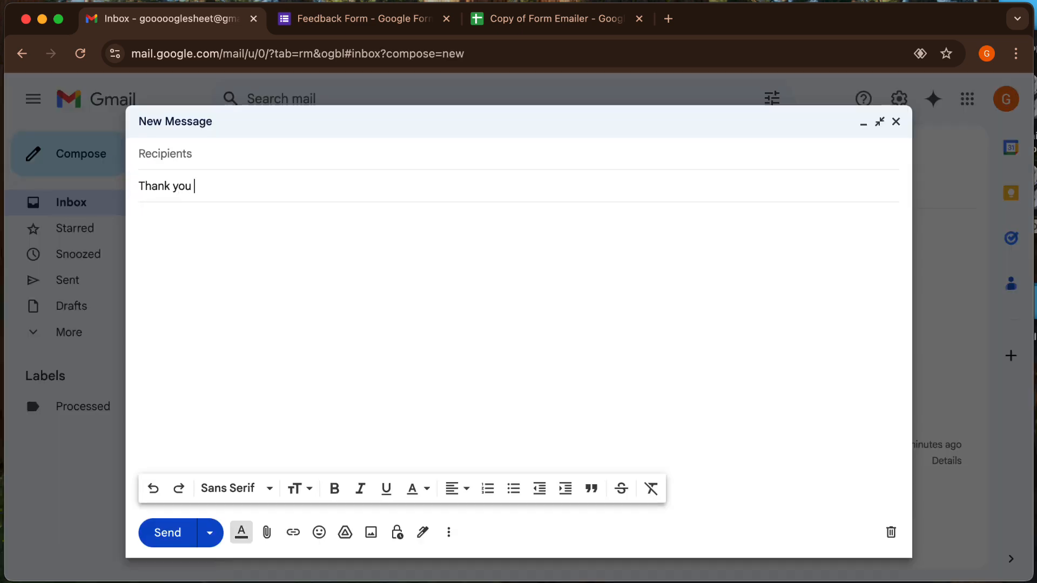
{"action": "left_click", "coordinate": [550, 20]}
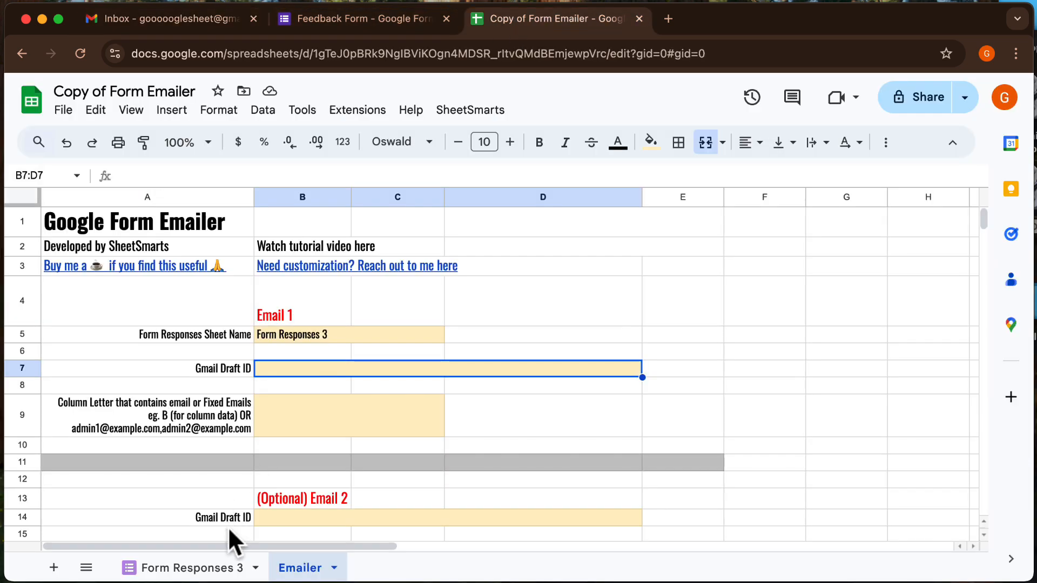
{"action": "left_click", "coordinate": [162, 20]}
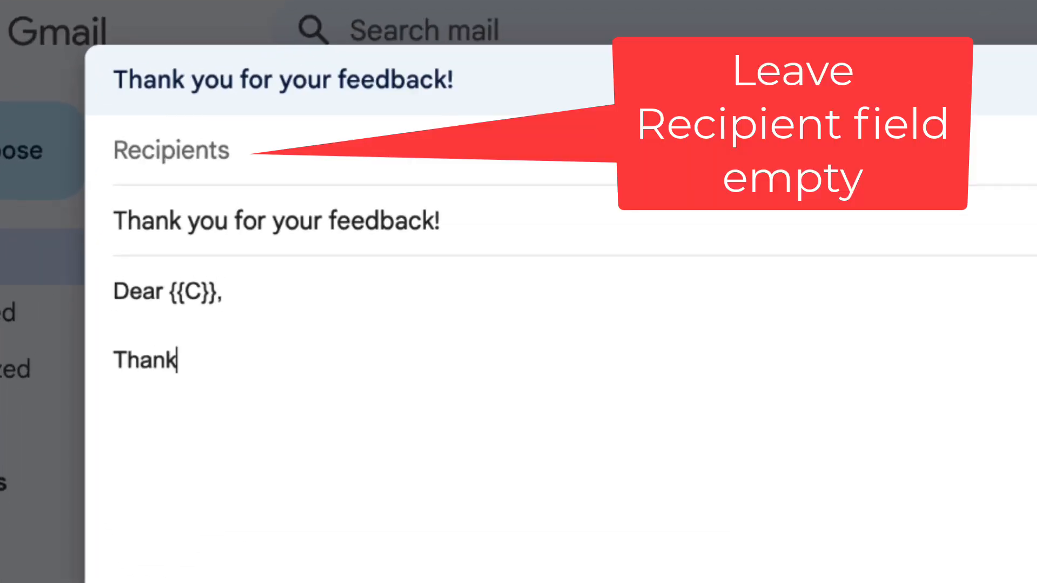
{"action": "type", "text": "you for your feedback!"}
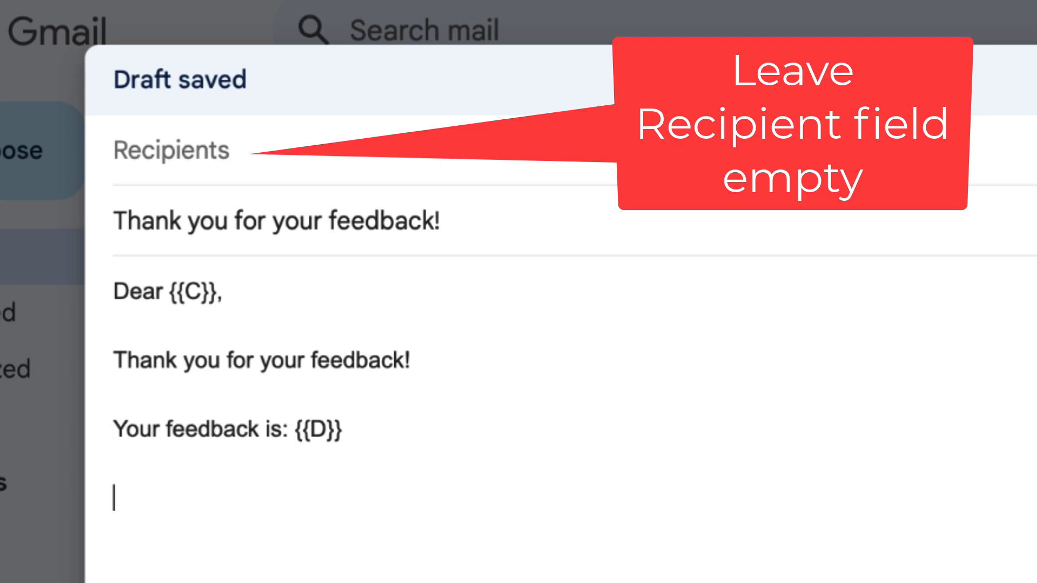
{"action": "type", "text": "We will get back to you soon!"}
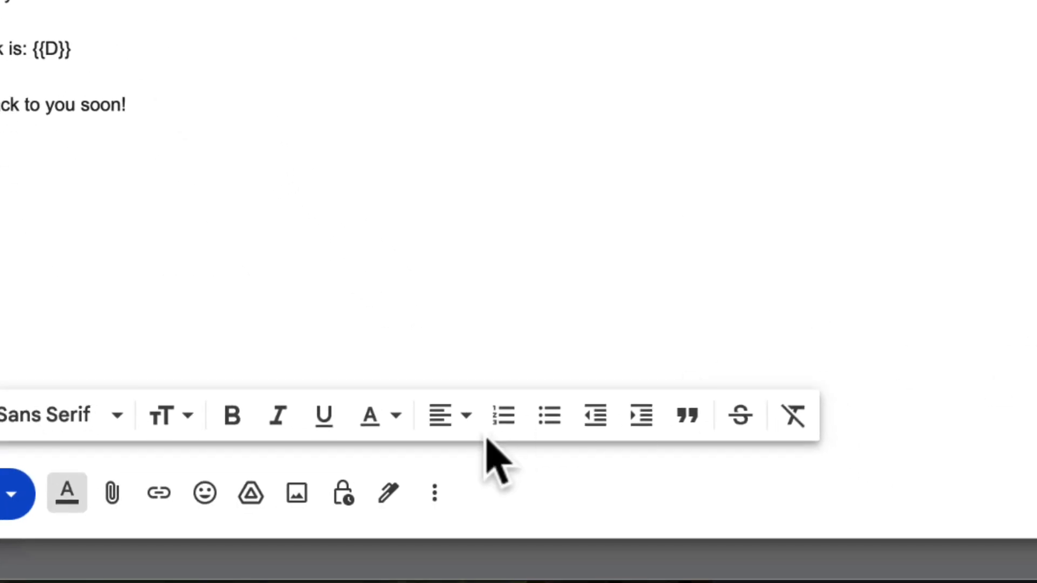
{"action": "left_click", "coordinate": [434, 494]}
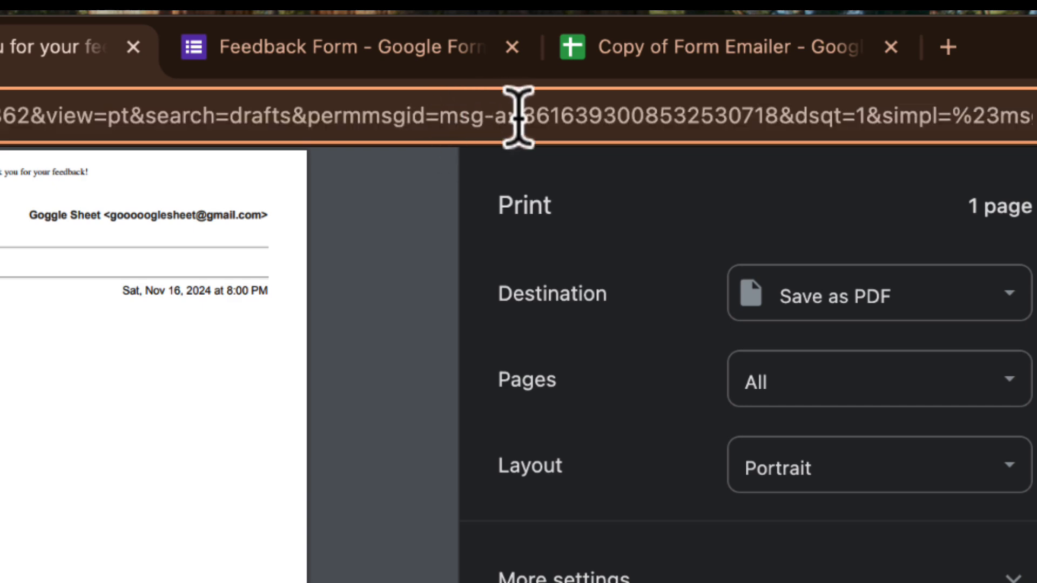
{"action": "left_click_drag", "start_coordinate": [530, 122], "coordinate": [760, 122]}
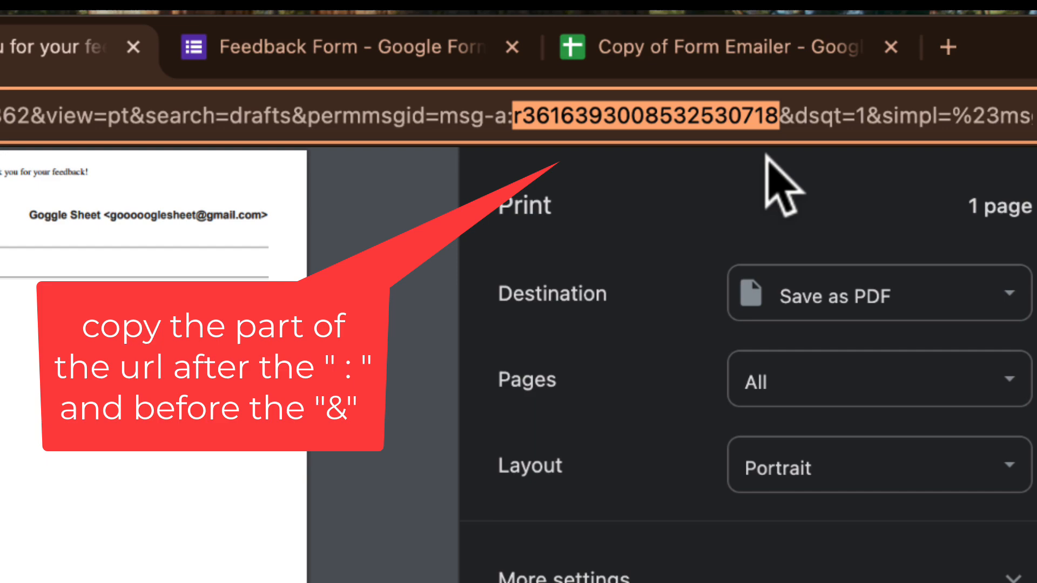
{"action": "left_click", "coordinate": [717, 45]}
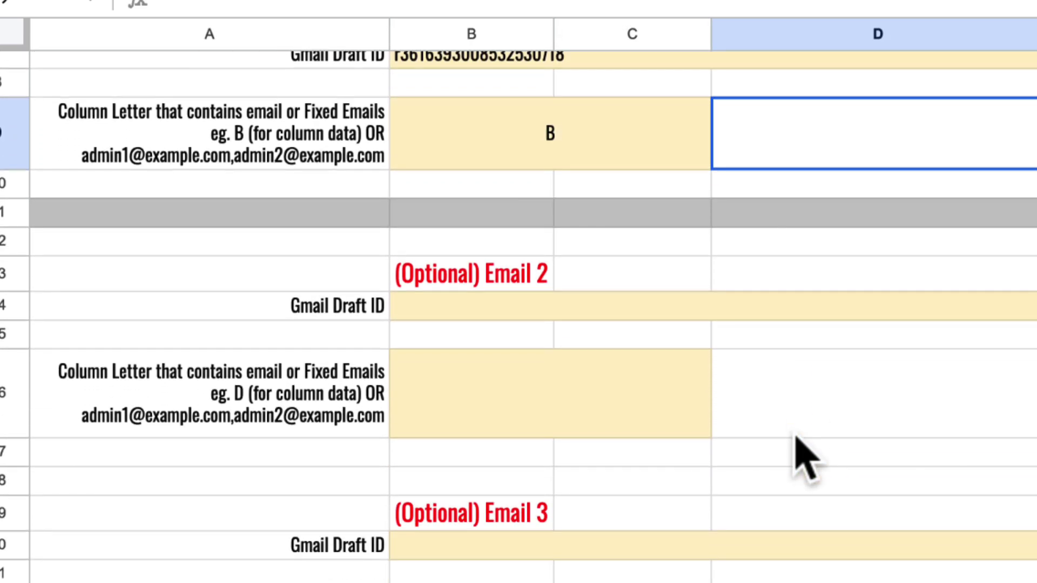
{"action": "left_click", "coordinate": [490, 309]}
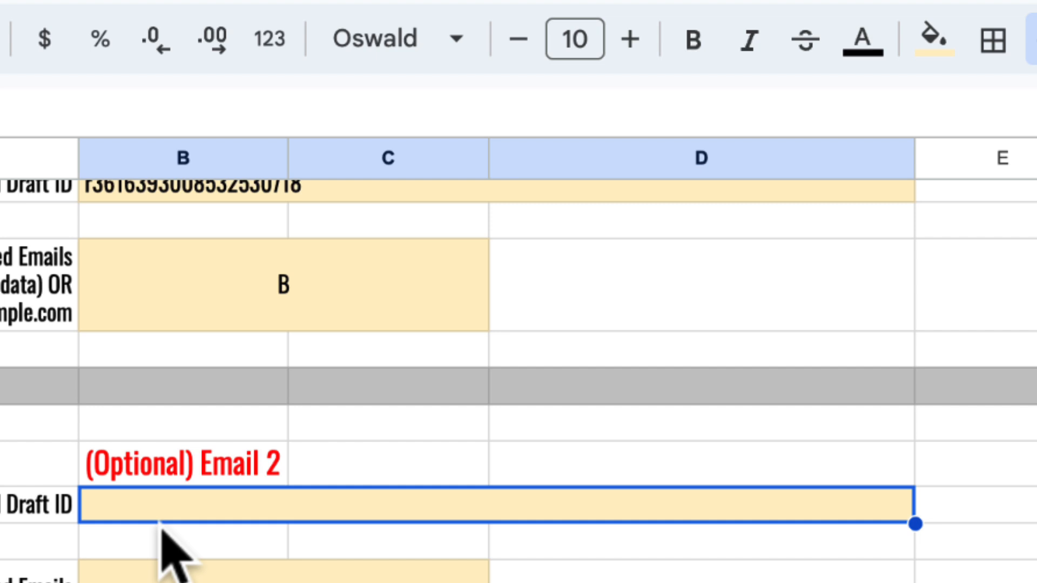
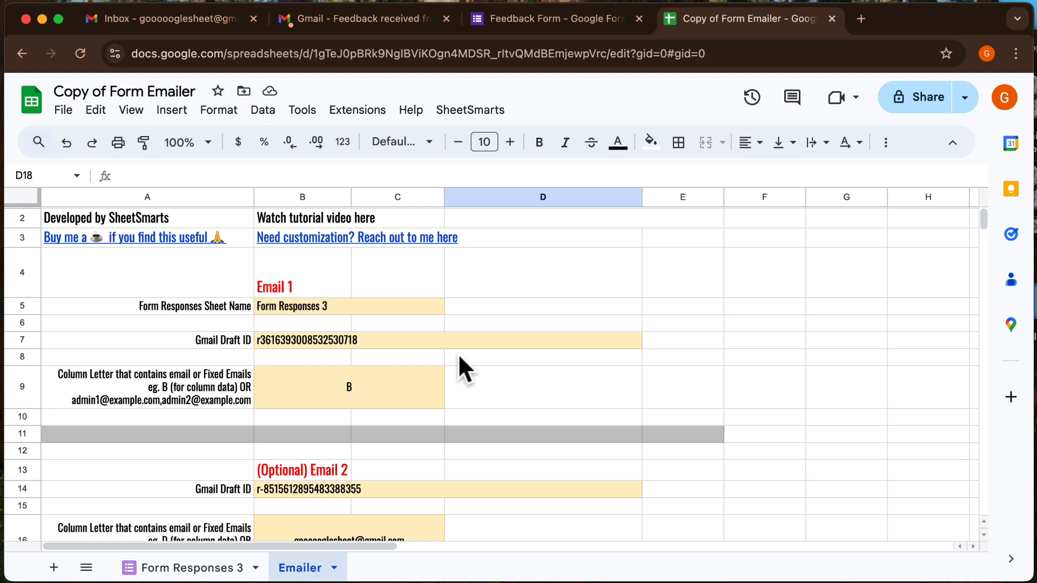
Run SheetSmarts > Form Trigger and authorize the Form Emailer script past the unverified-app warning
{"action": "left_click", "coordinate": [470, 110]}
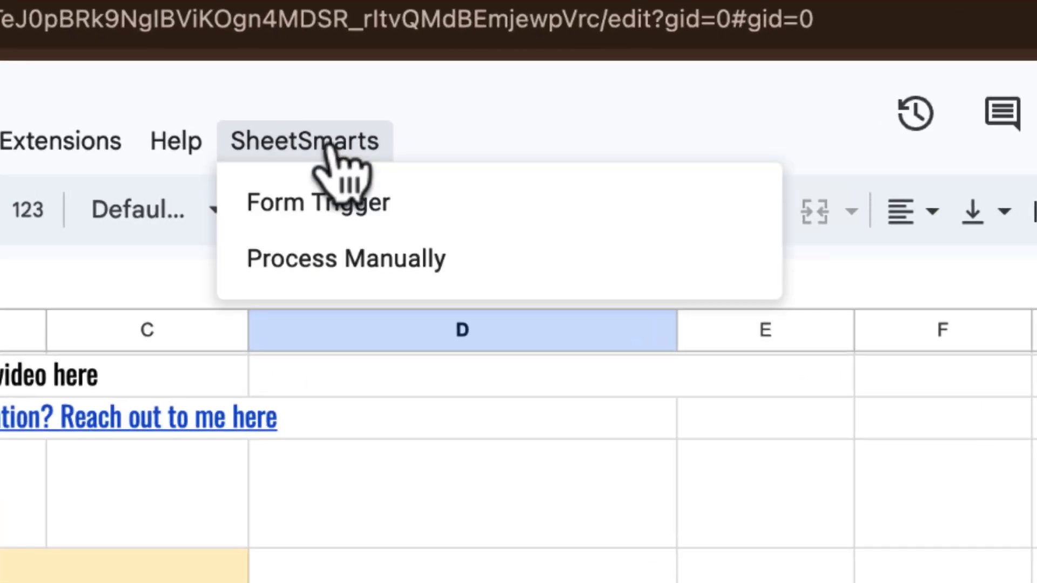
{"action": "left_click", "coordinate": [318, 201]}
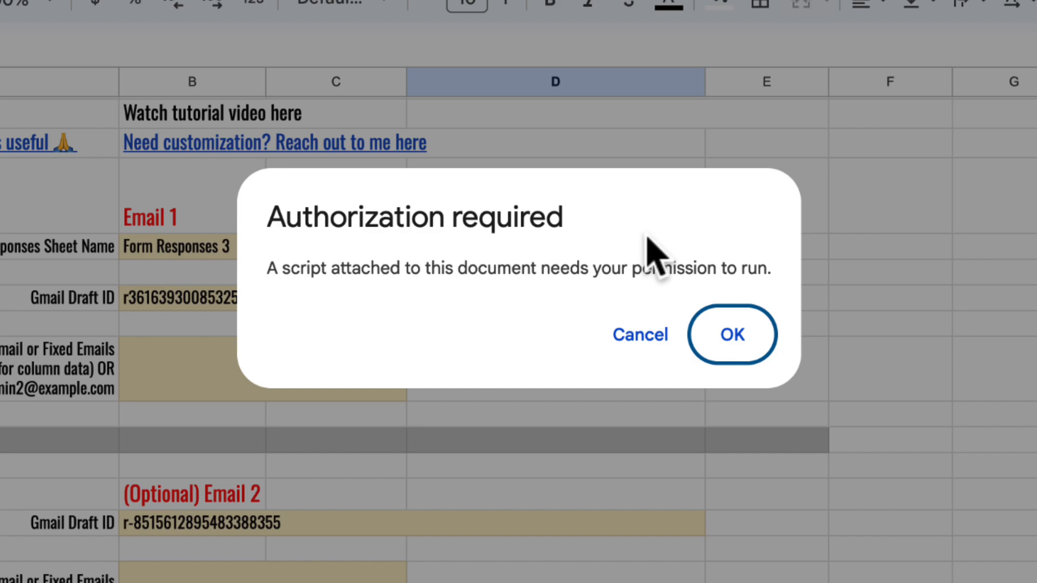
{"action": "left_click", "coordinate": [732, 335]}
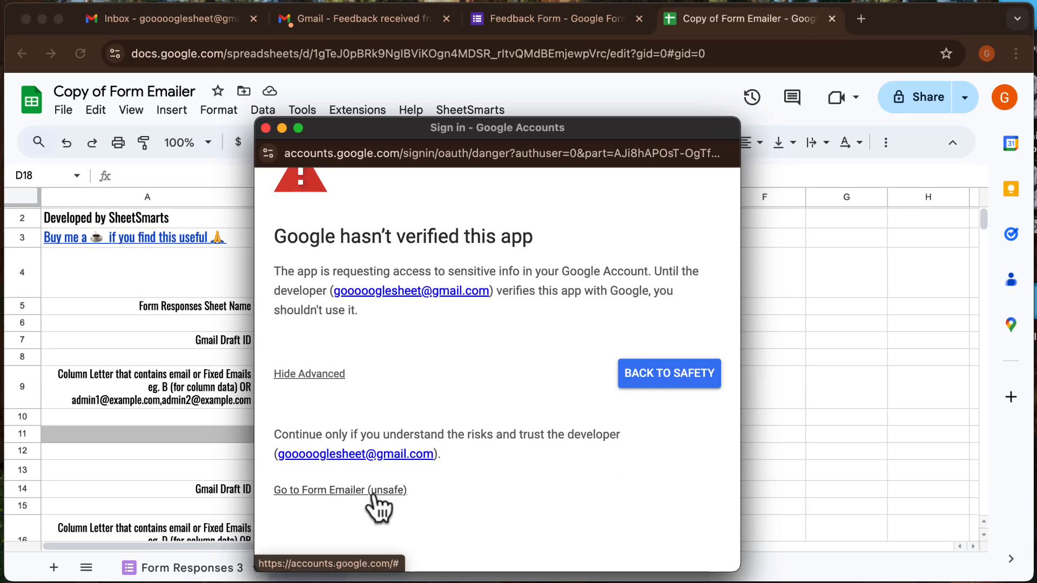
{"action": "left_click", "coordinate": [339, 490]}
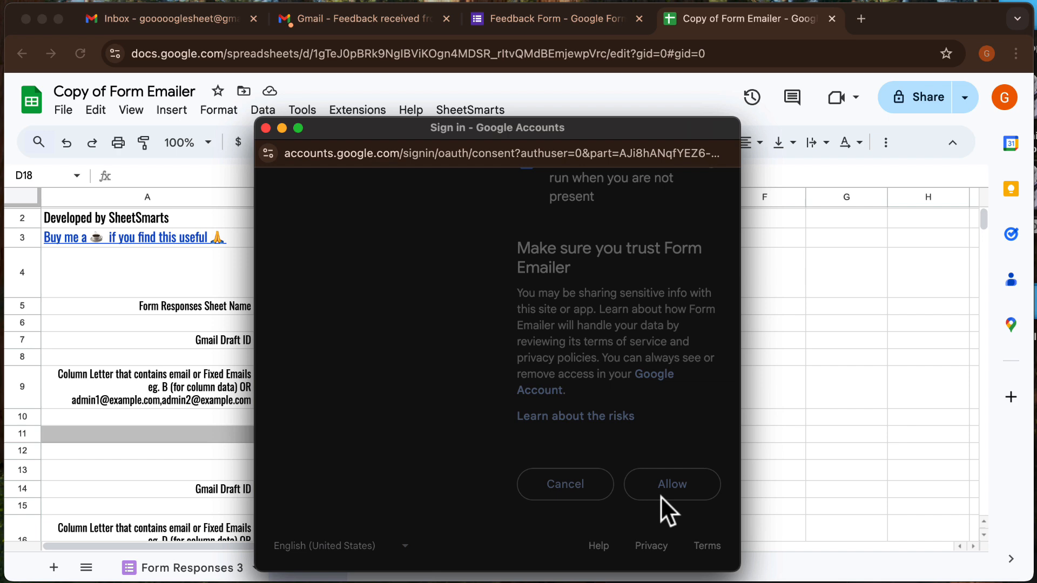
{"action": "left_click", "coordinate": [672, 484]}
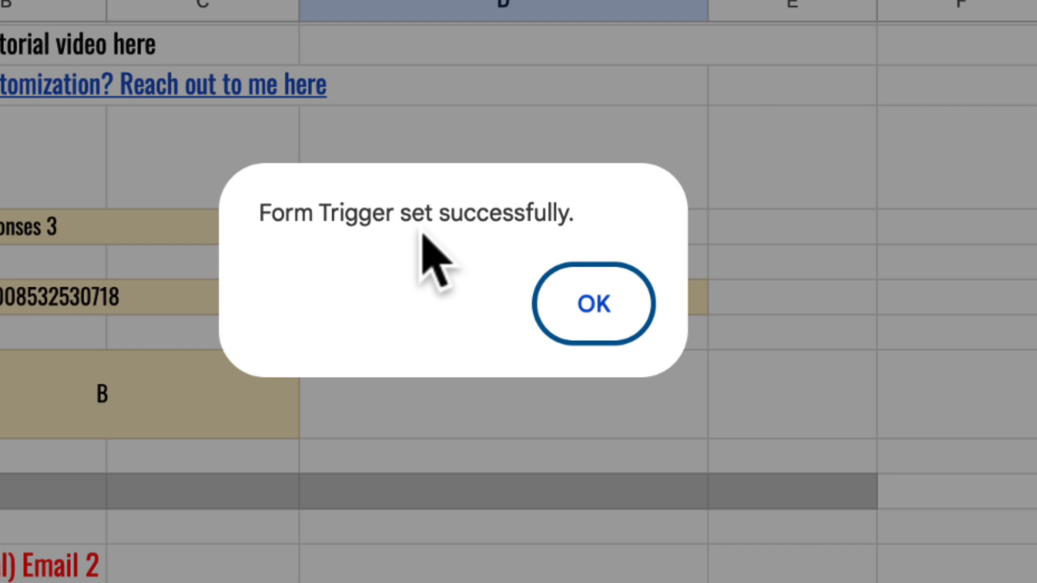
{"action": "left_click", "coordinate": [594, 302]}
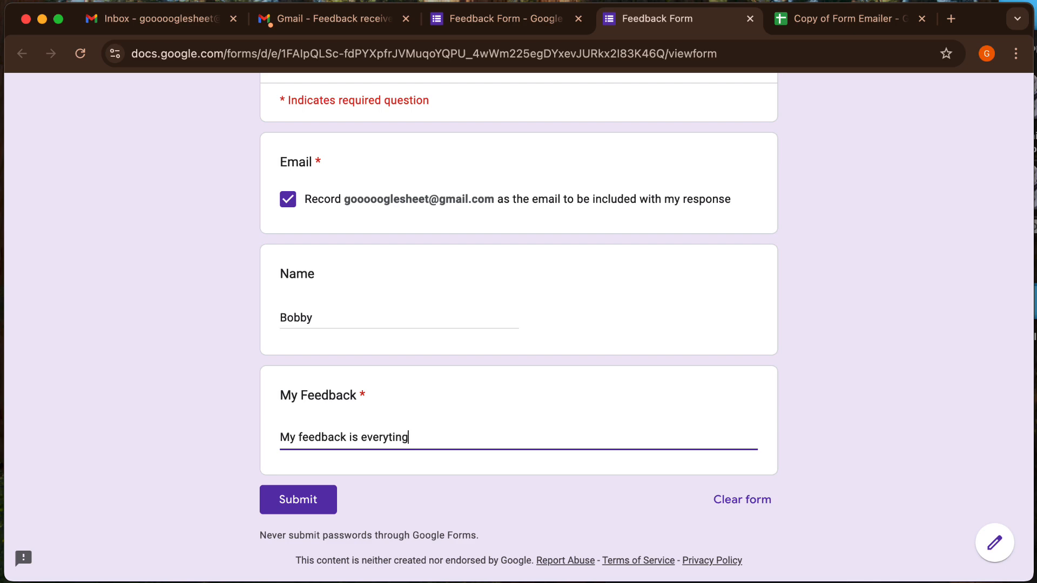
Submit Bobby's feedback and view his thank-you email and the admin notification
{"action": "left_click", "coordinate": [151, 17]}
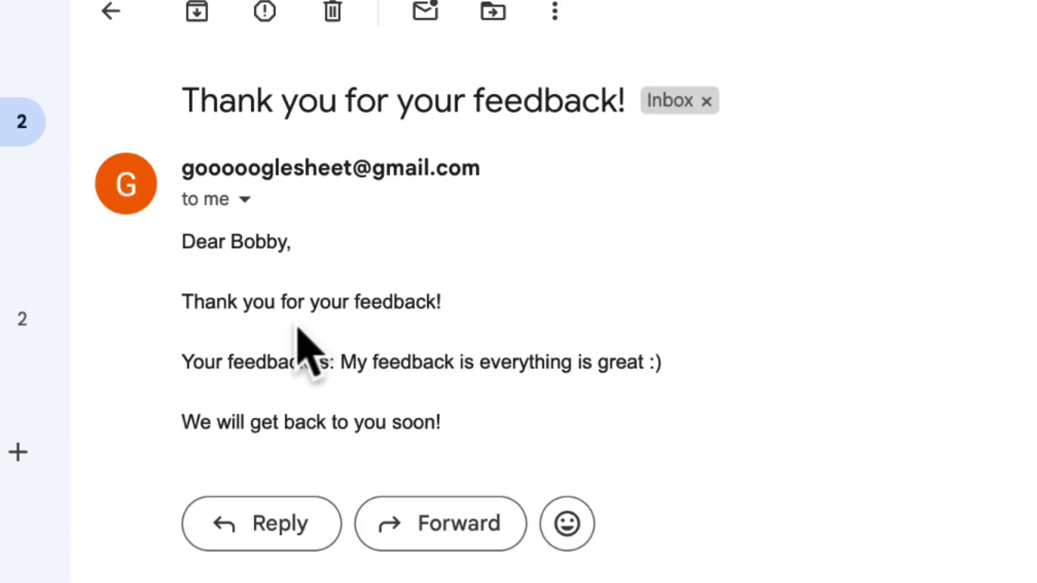
{"action": "mouse_move", "coordinate": [447, 464]}
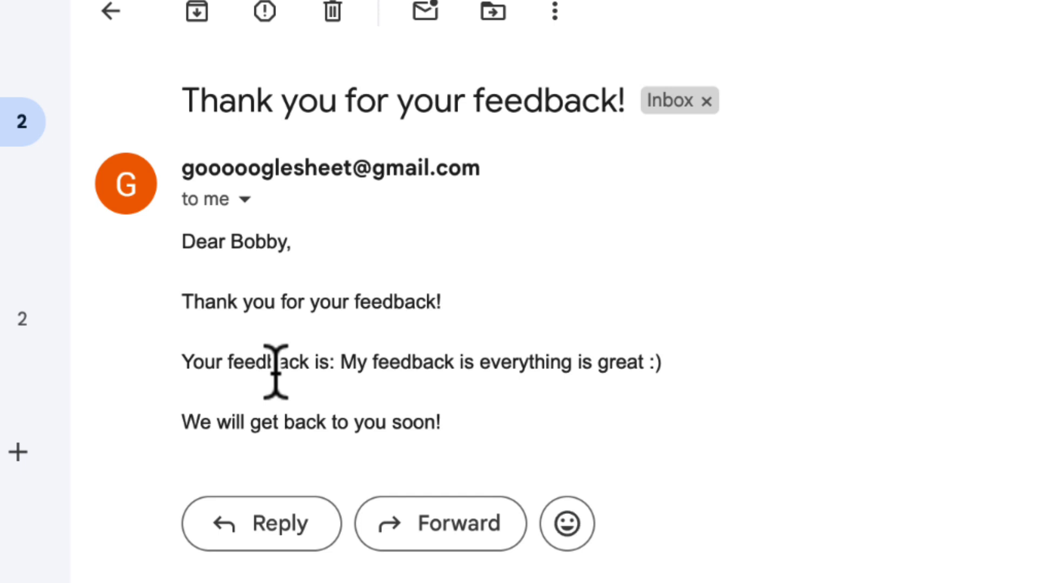
{"action": "left_click", "coordinate": [113, 15]}
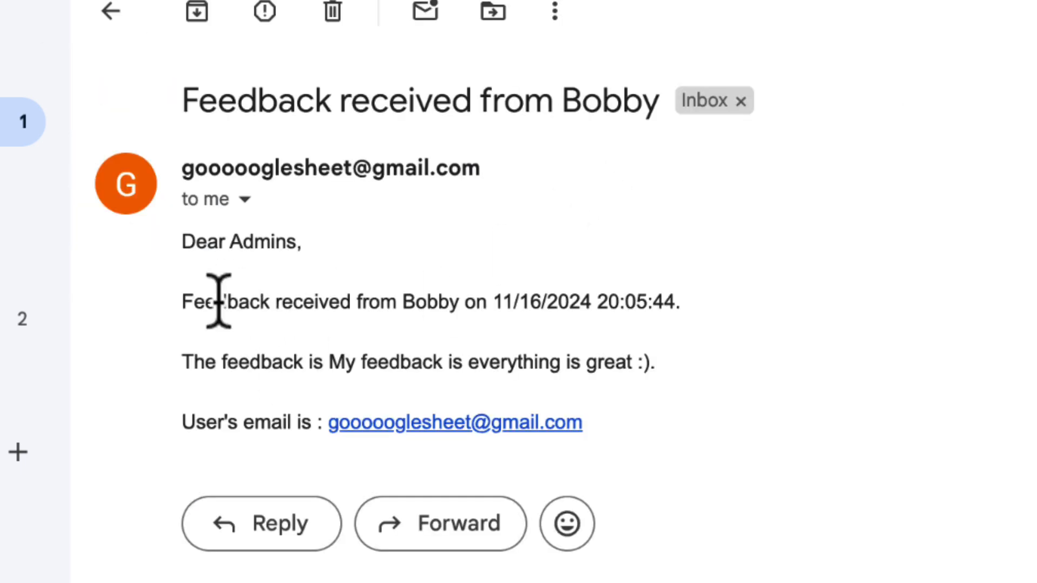
{"action": "mouse_move", "coordinate": [264, 370]}
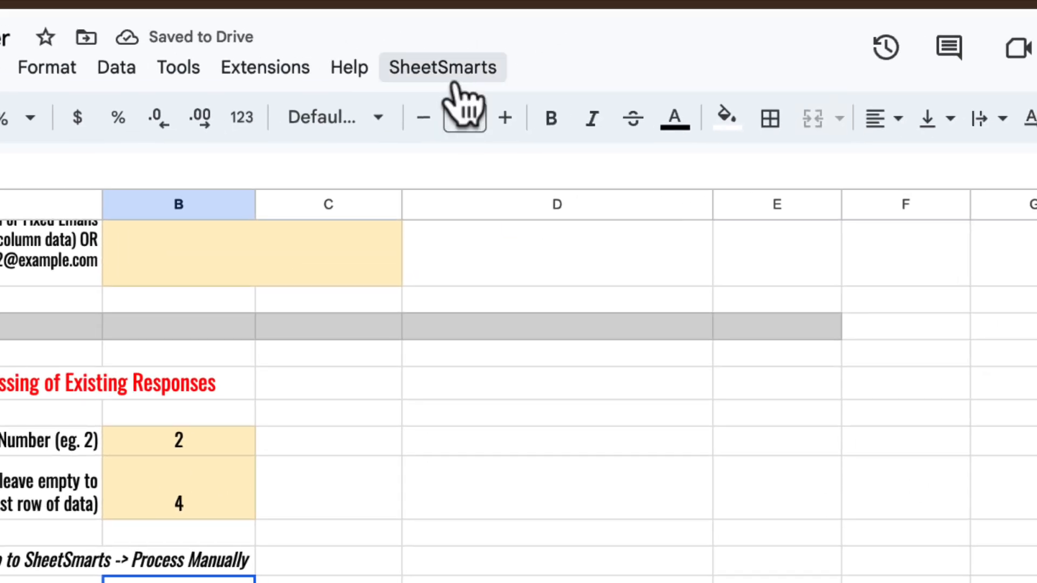
Run SheetSmarts > Process Manually for existing responses in rows 2 to 4
{"action": "left_click", "coordinate": [440, 67]}
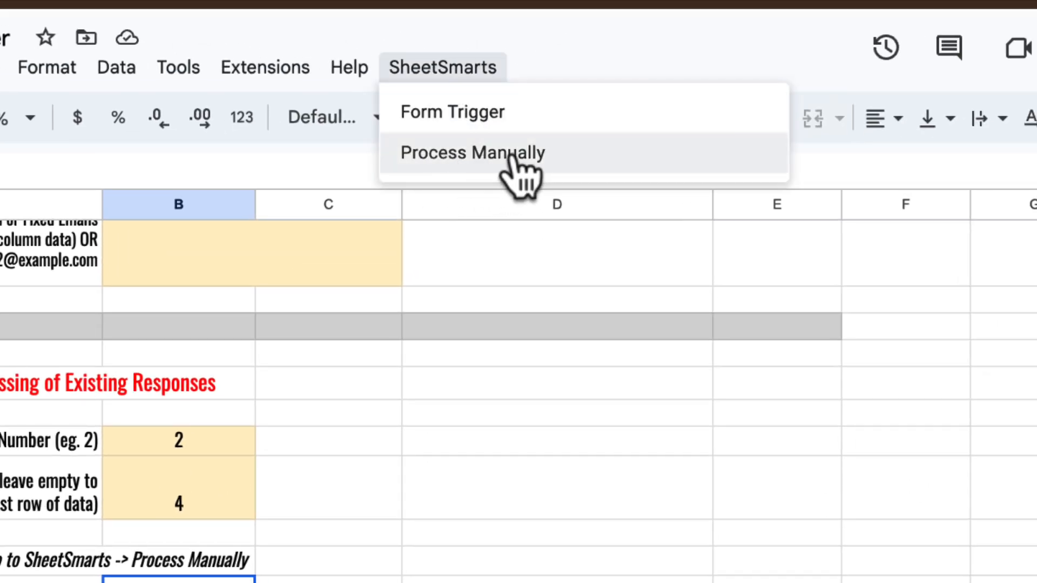
{"action": "left_click", "coordinate": [471, 153]}
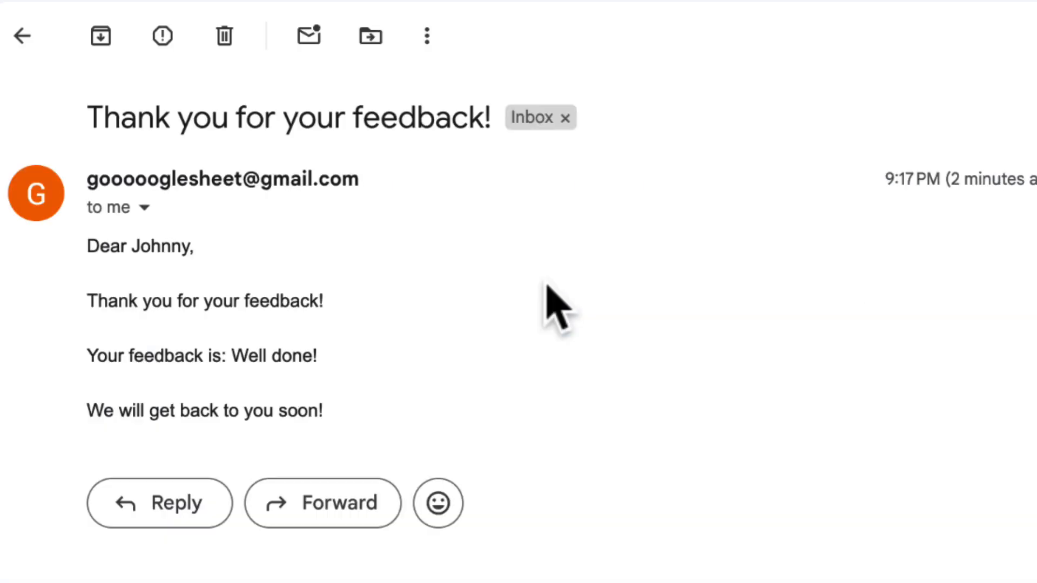
Return to the inbox and view the 'Feedback received from Steve' admin email
{"action": "left_click", "coordinate": [24, 35]}
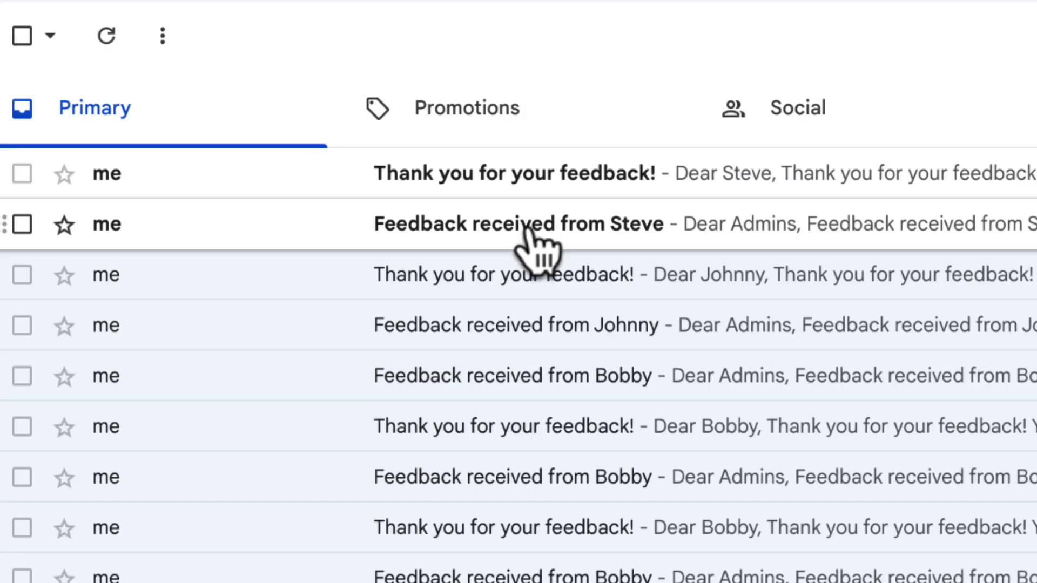
{"action": "left_click", "coordinate": [524, 224]}
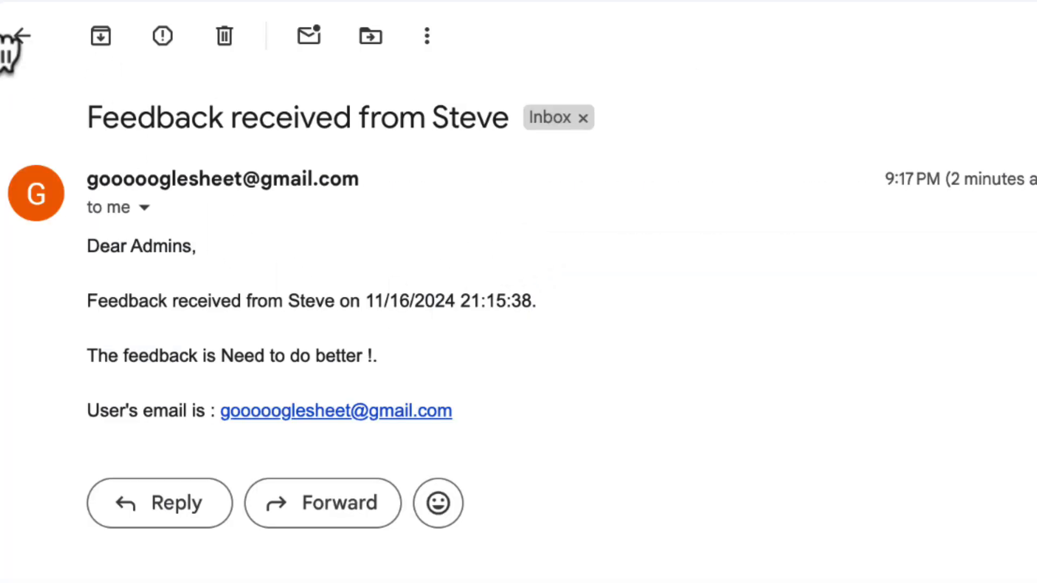